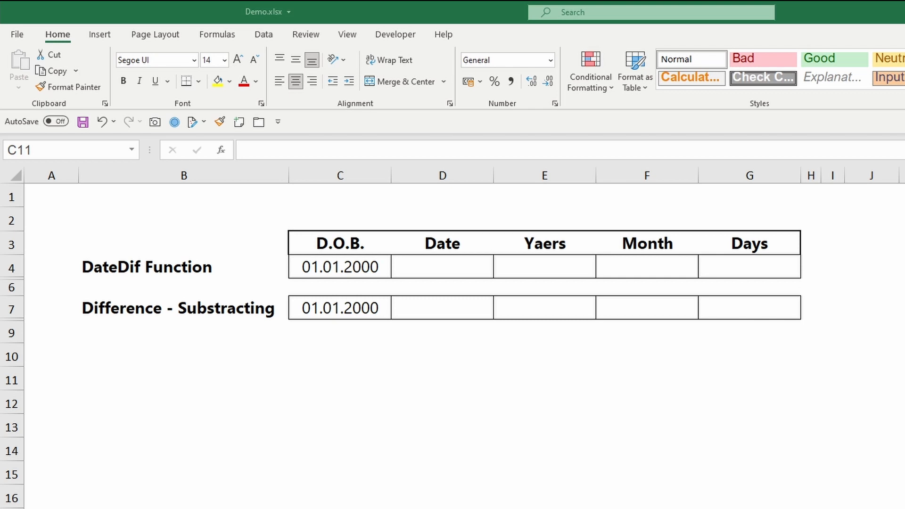
# Step: Enter =TODAY() in D4 and copy it to D7, both showing 06.08.2021
pyautogui.click(442, 267)
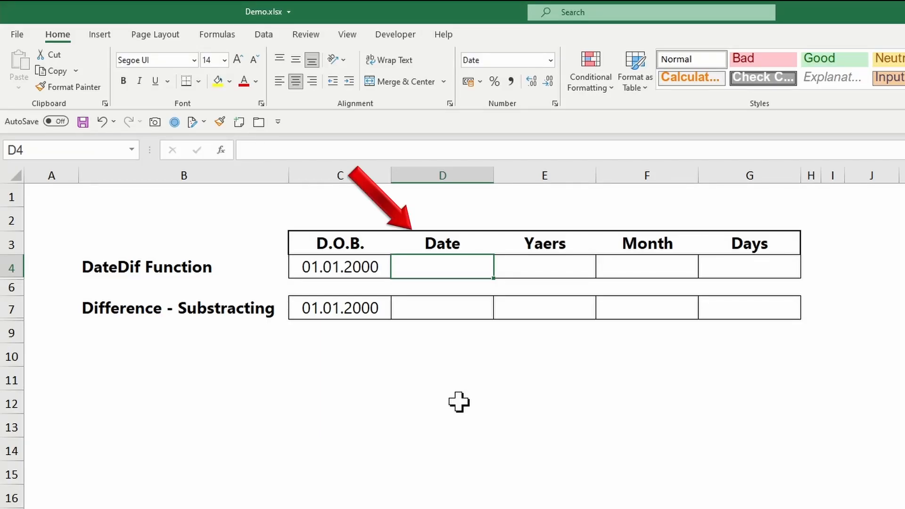
pyautogui.write('=today')
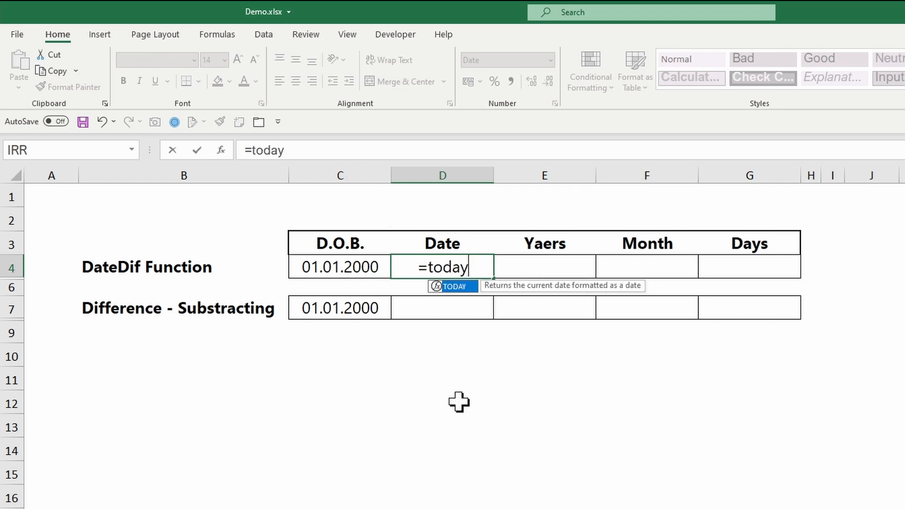
pyautogui.write('(')
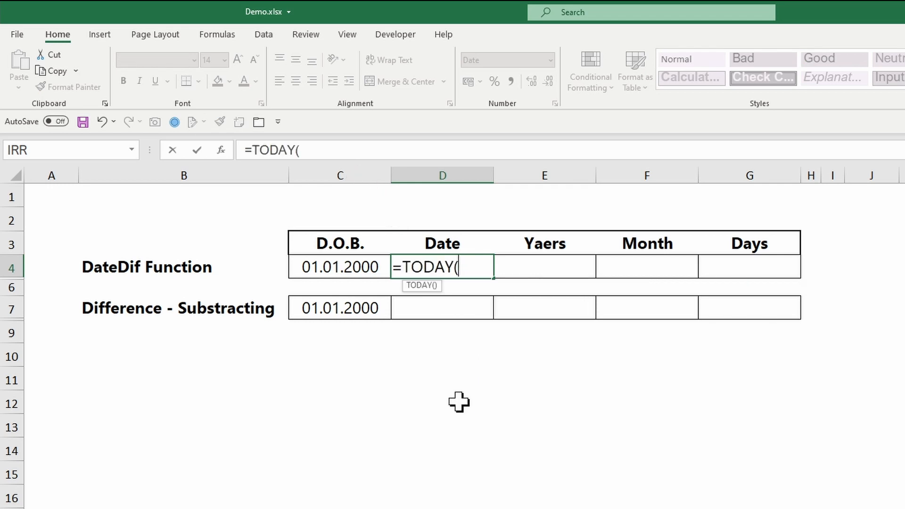
pyautogui.press('Return')
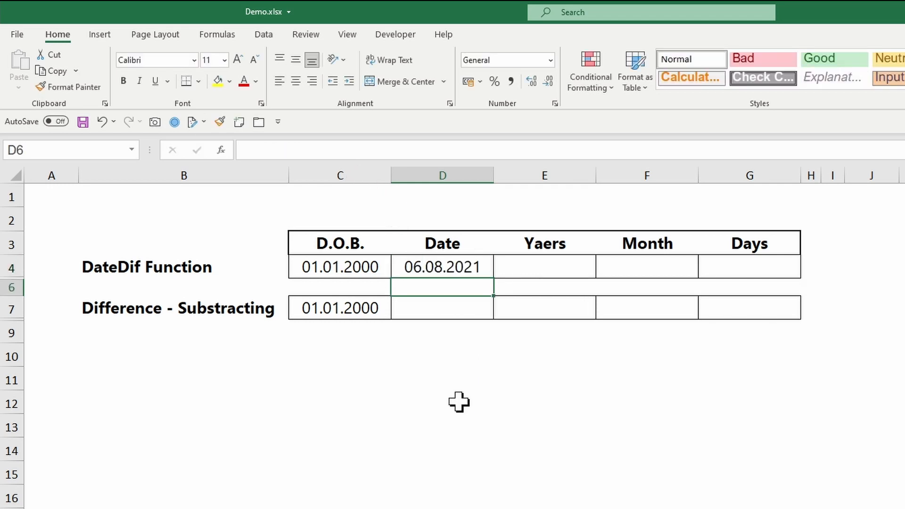
pyautogui.moveTo(450, 311)
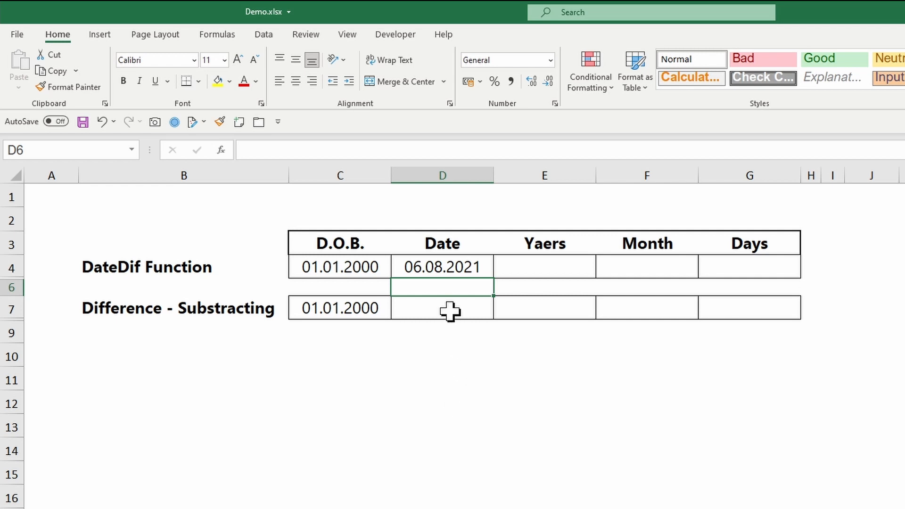
pyautogui.click(441, 266)
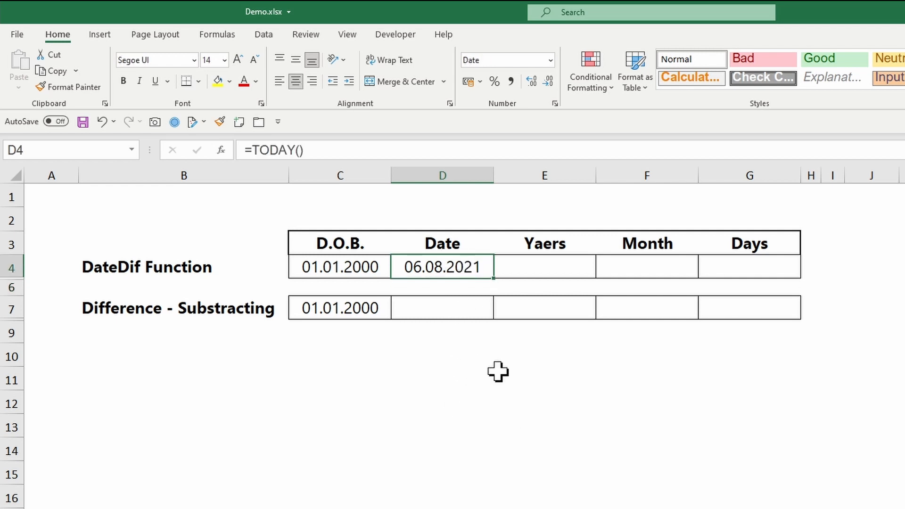
pyautogui.click(442, 308)
pyautogui.write('=TODAY()')
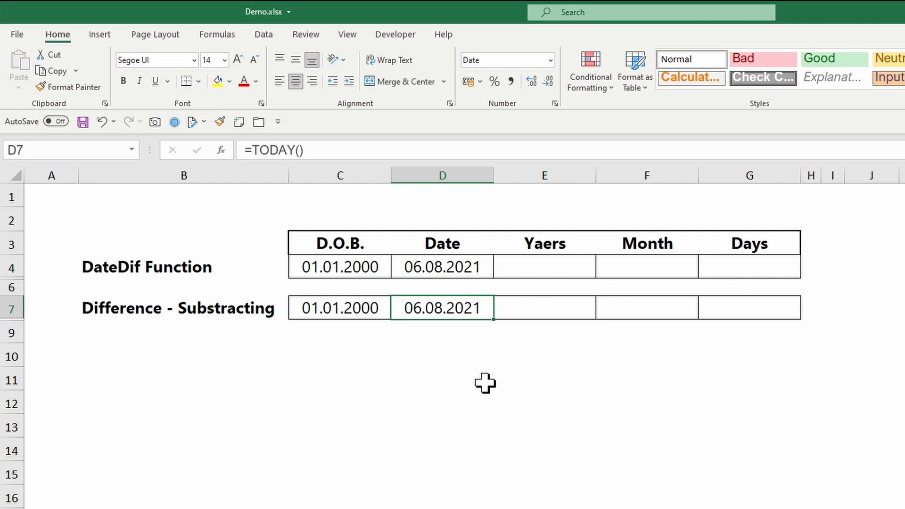
pyautogui.moveTo(495, 385)
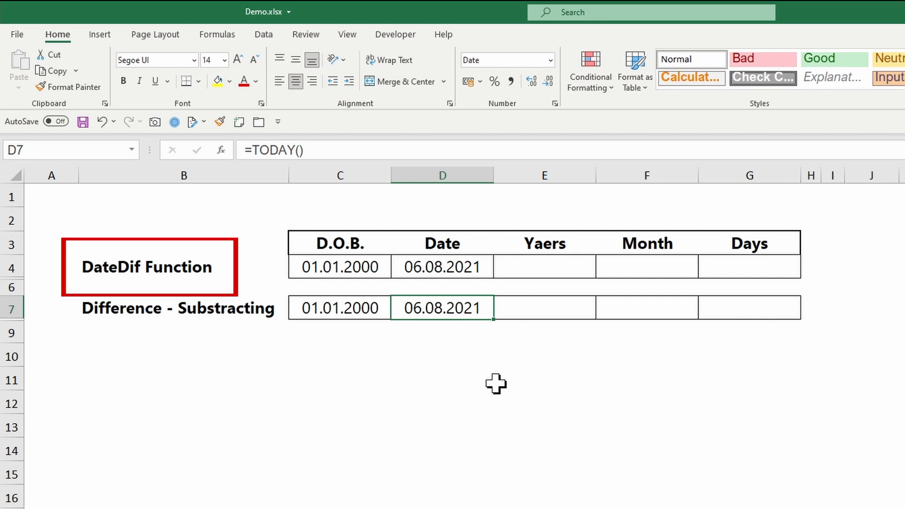
# Step: Enter =DATEDIF(C4;D4;"y") in E4, returning 21.00 years
pyautogui.click(543, 265)
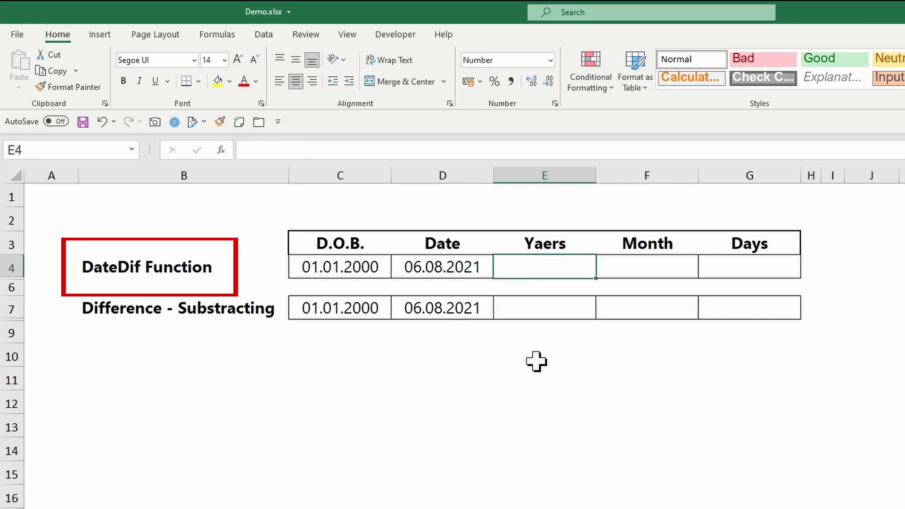
pyautogui.write('=')
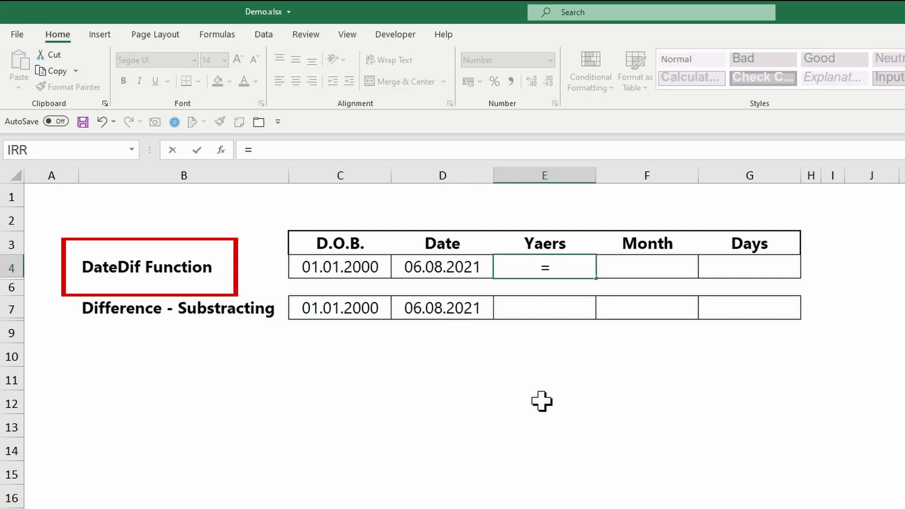
pyautogui.write('date')
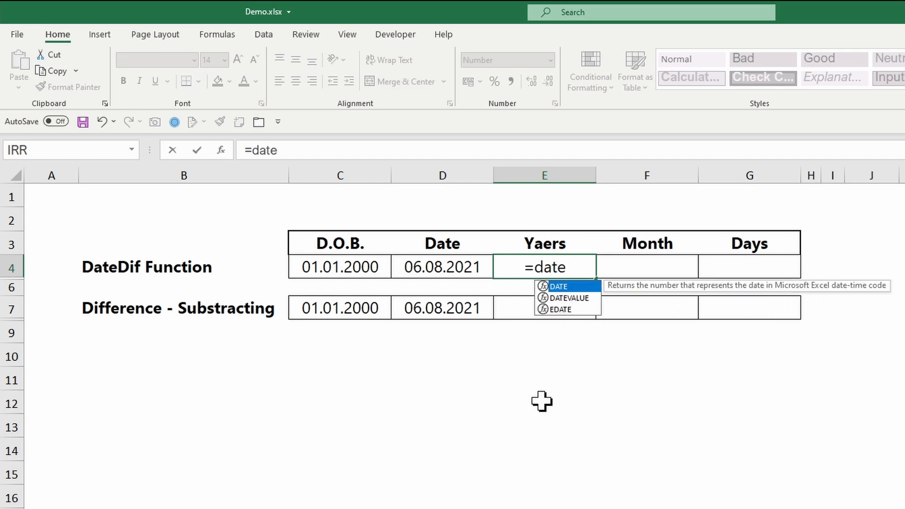
pyautogui.write('if')
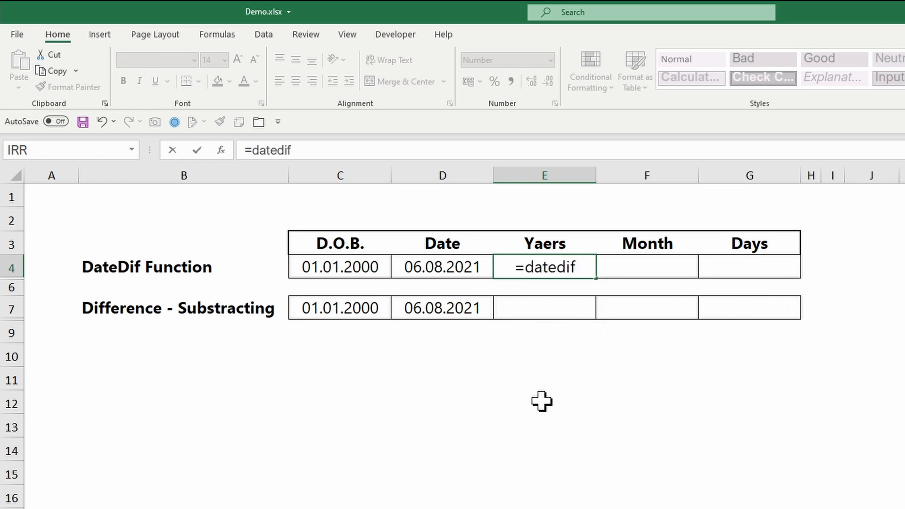
pyautogui.write('(')
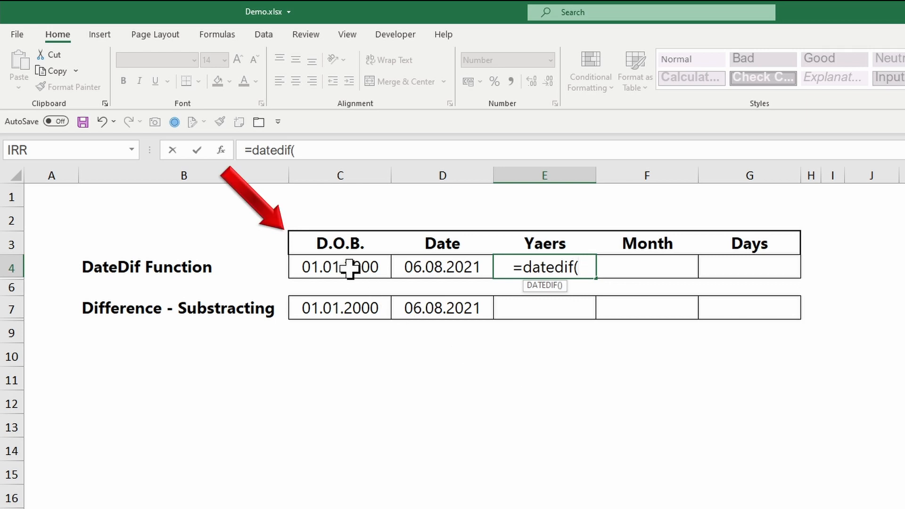
pyautogui.click(339, 267)
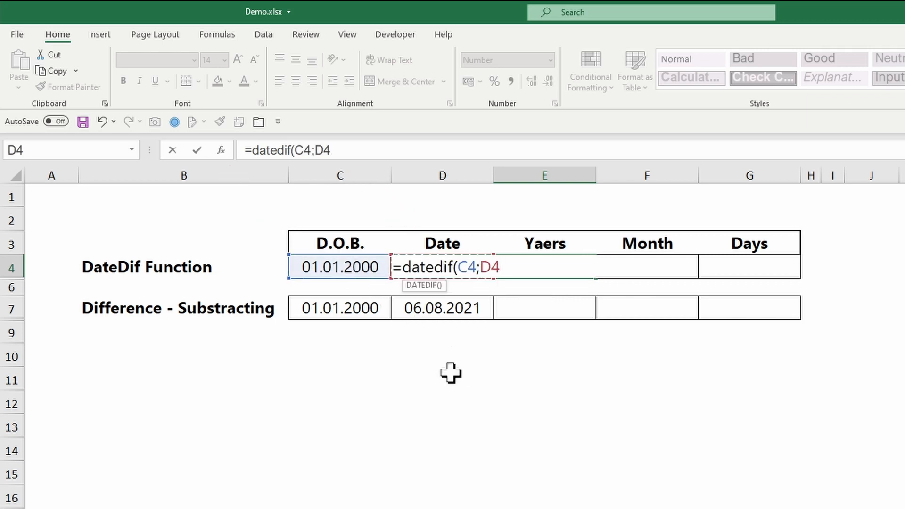
pyautogui.write(';')
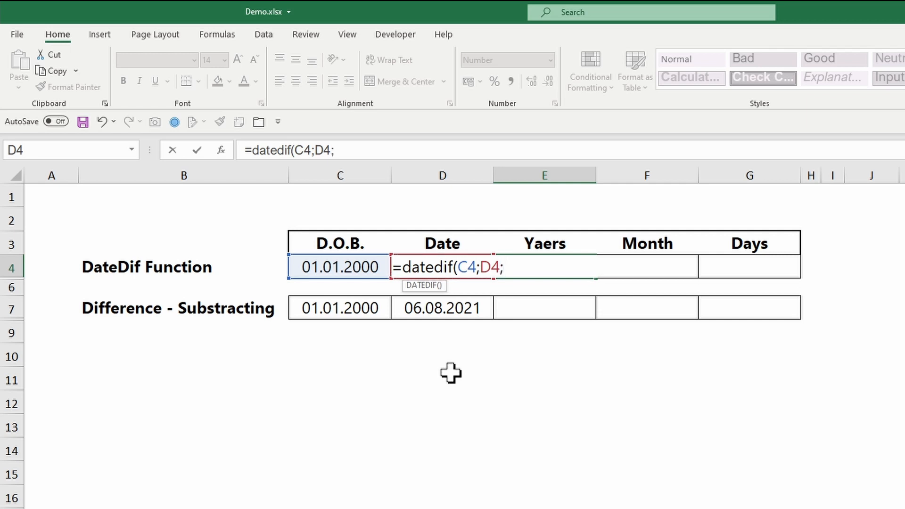
pyautogui.write('"y')
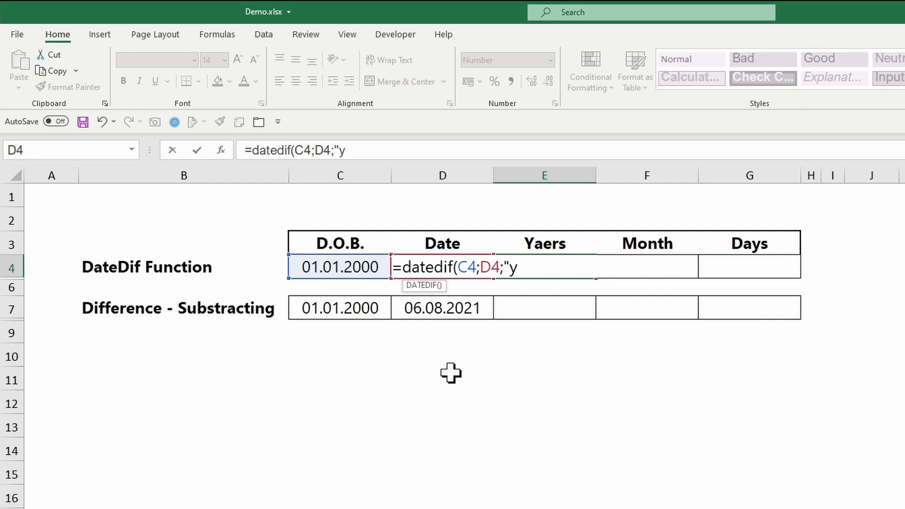
pyautogui.write('")')
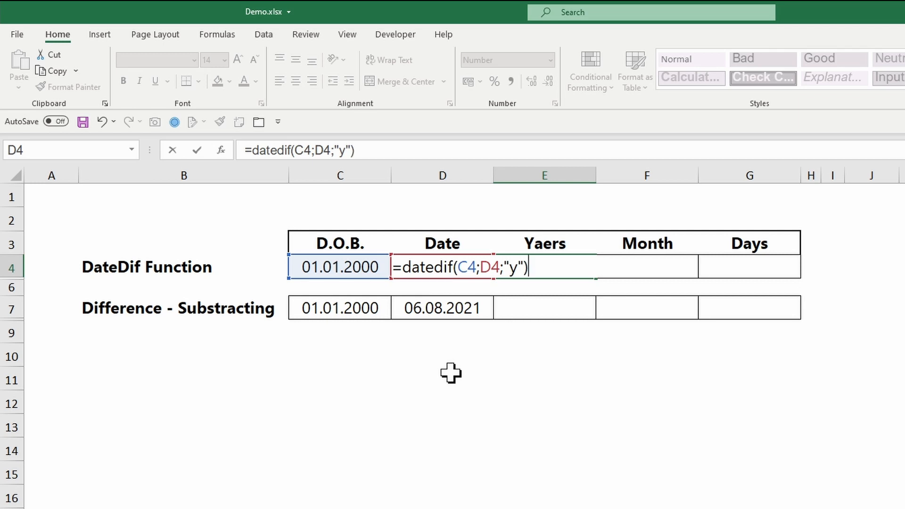
pyautogui.press('Return')
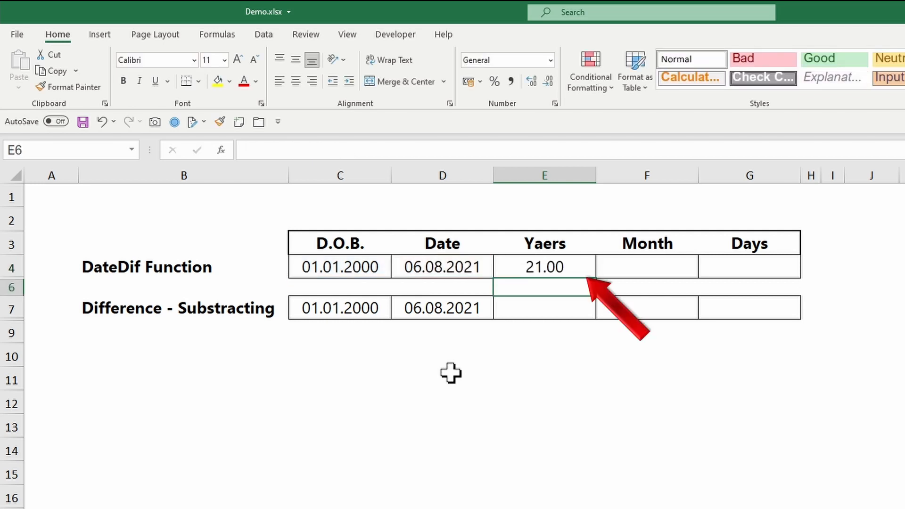
pyautogui.moveTo(538, 402)
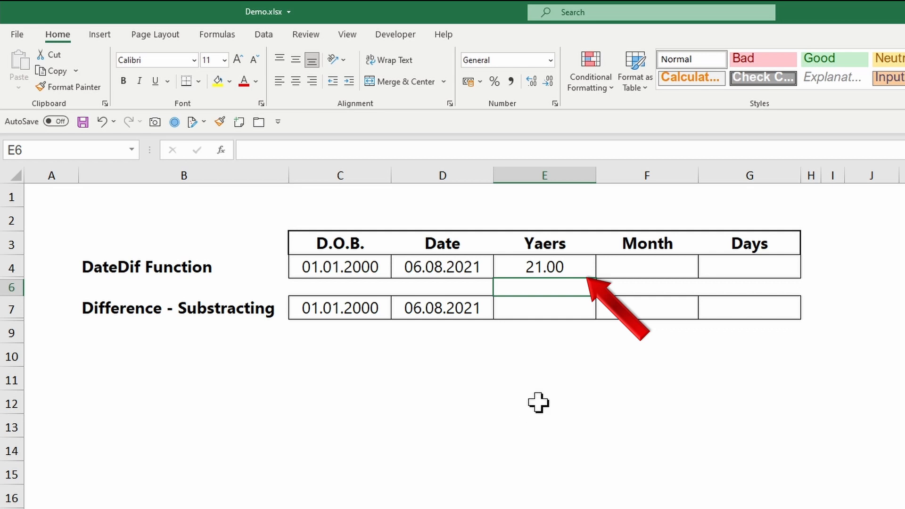
# Step: Switch F4's DATEDIF unit to "m" for 259.00 months and start editing G4's Days formula
pyautogui.click(543, 266)
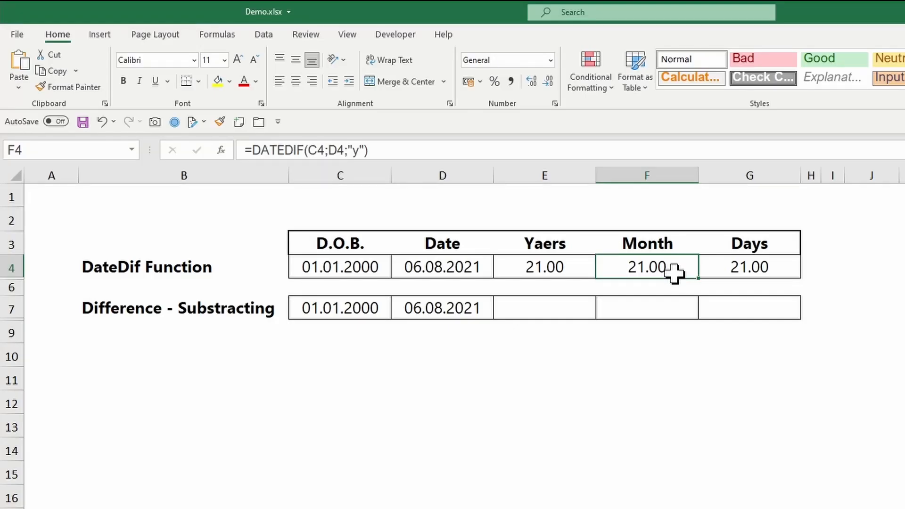
pyautogui.doubleClick(646, 267)
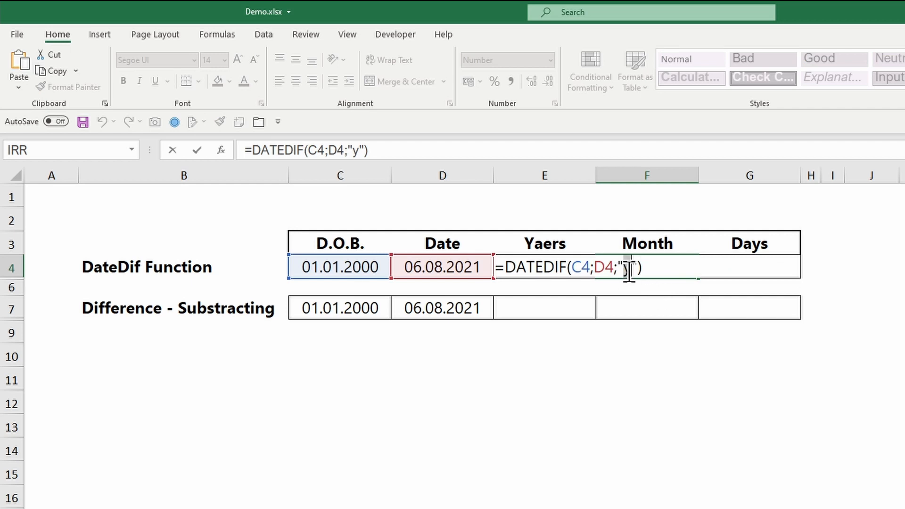
pyautogui.write('m')
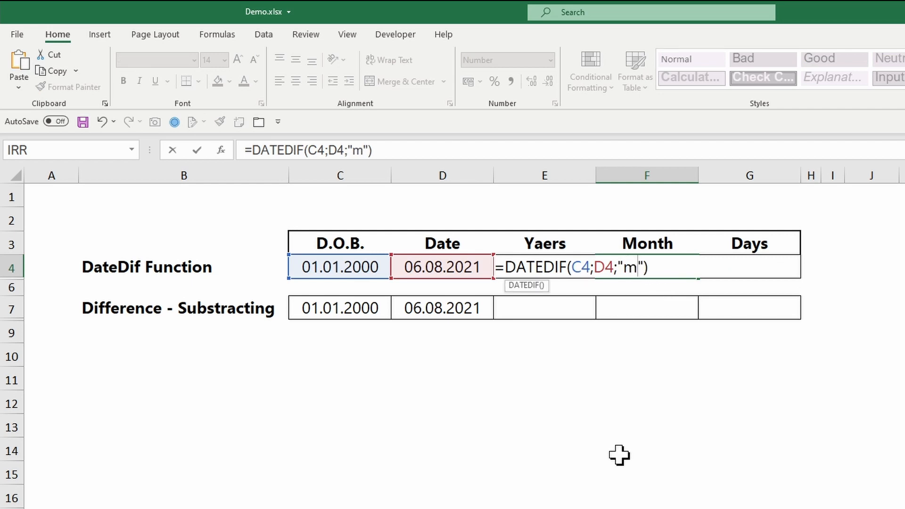
pyautogui.press('Return')
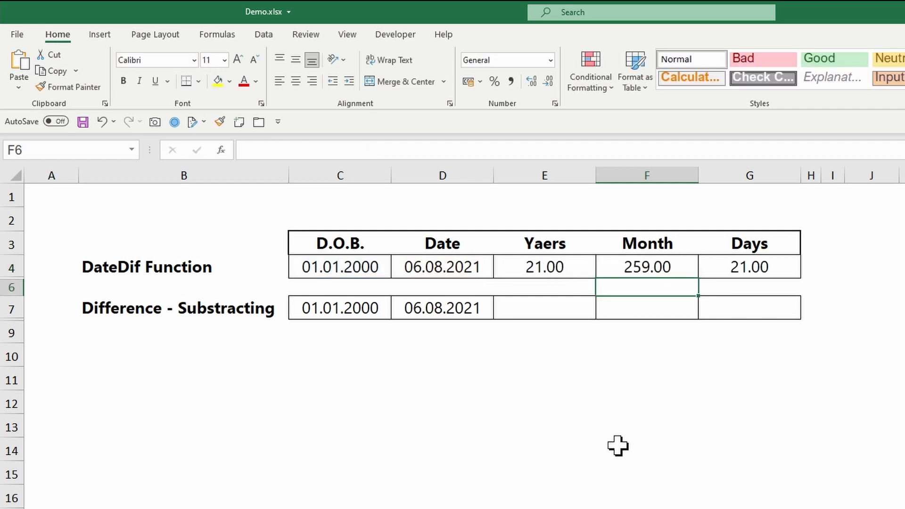
pyautogui.click(748, 267)
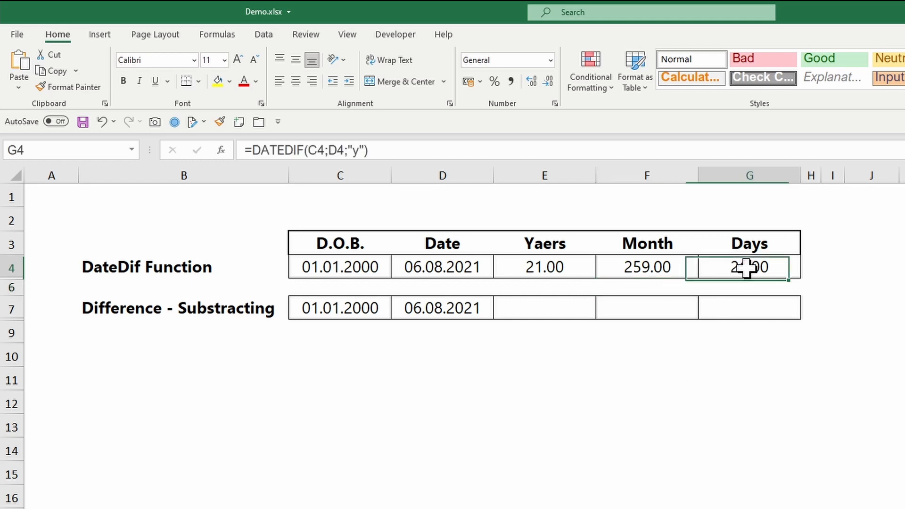
pyautogui.doubleClick(748, 267)
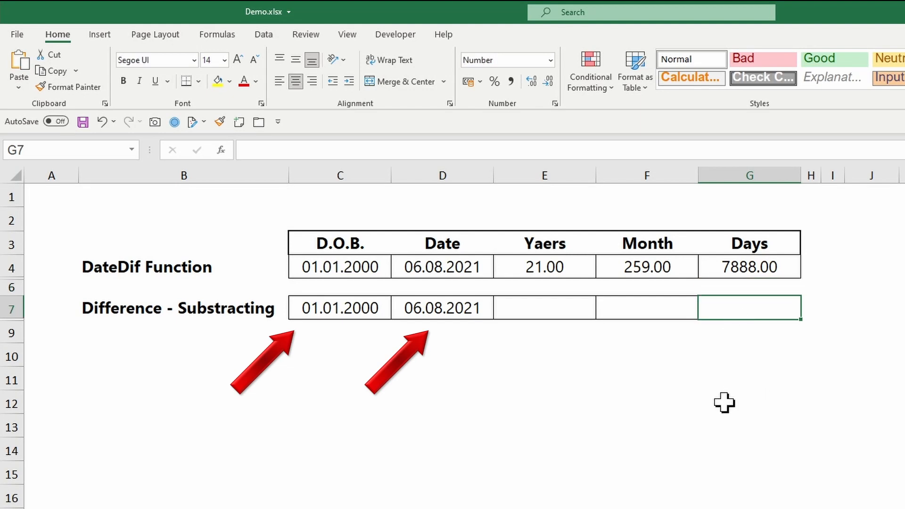
# Step: Build the Days formula =D7-C7 in G7, giving 7888.00
pyautogui.write('=')
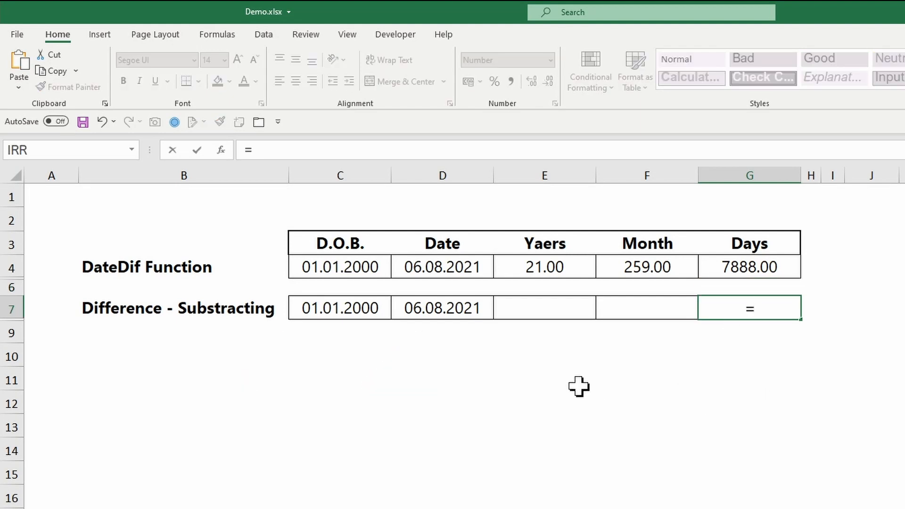
pyautogui.click(442, 307)
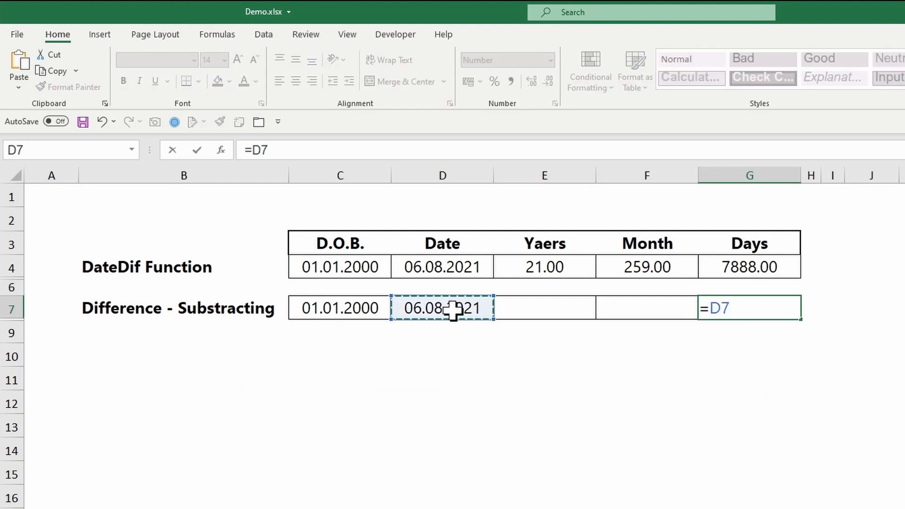
pyautogui.click(339, 308)
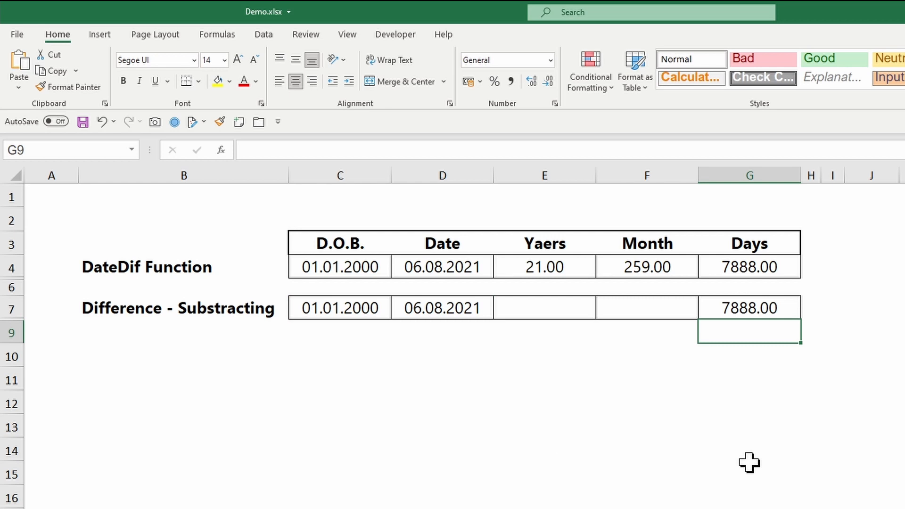
pyautogui.click(543, 307)
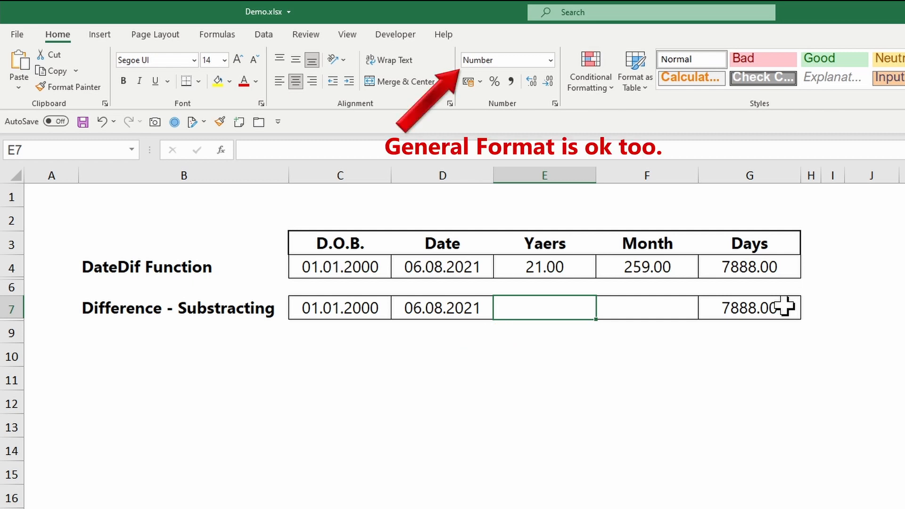
# Step: Enter row 7's decimal Years and Month formulas dividing the date difference (21.61, 259.47)
pyautogui.click(748, 308)
pyautogui.write('=(D7-C7')
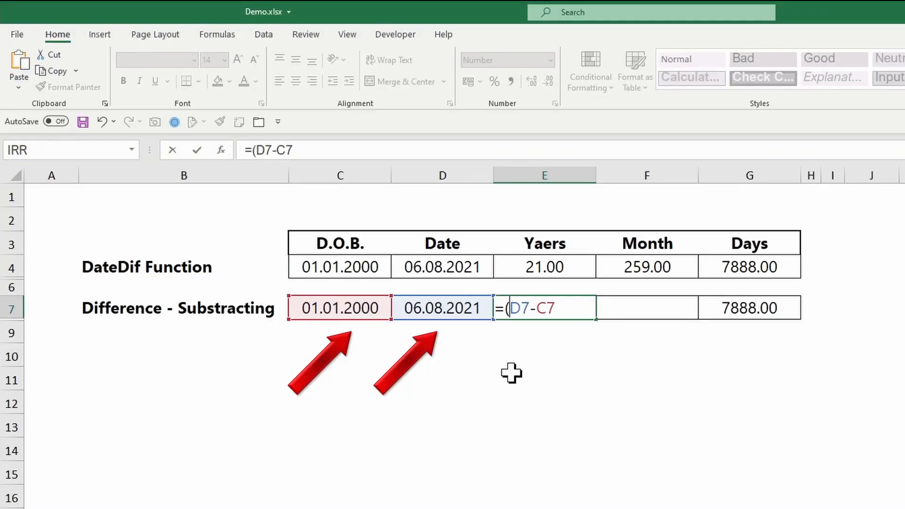
pyautogui.write(')')
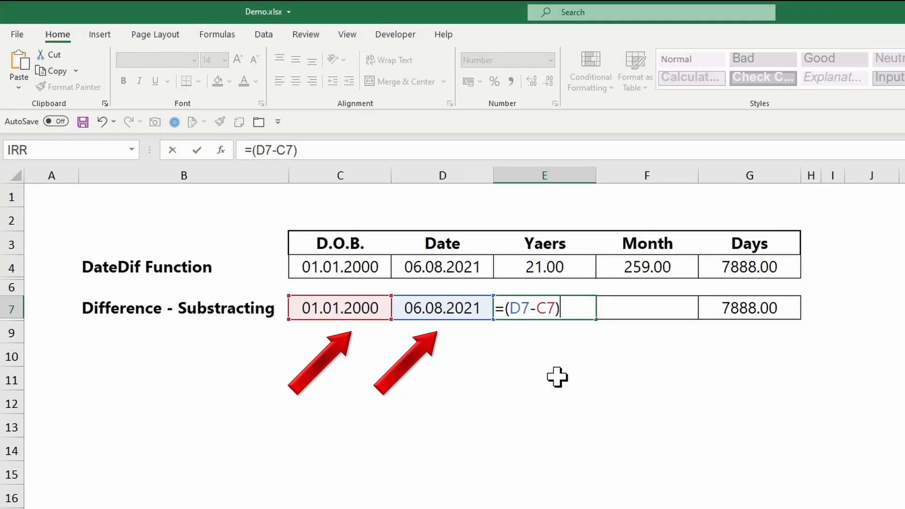
pyautogui.write('/')
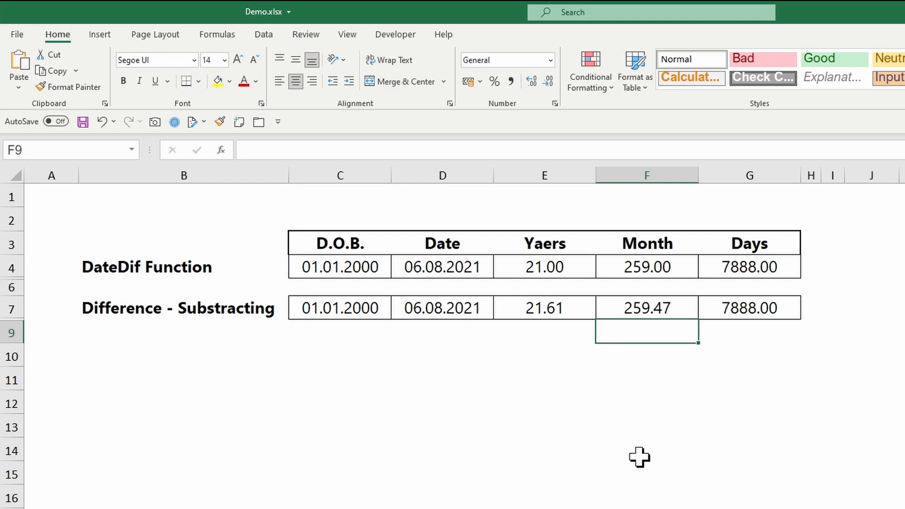
# Step: Wrap E7's Years formula as =ROUNDUP((D7-C7)/365;0), showing 22.00
pyautogui.click(543, 307)
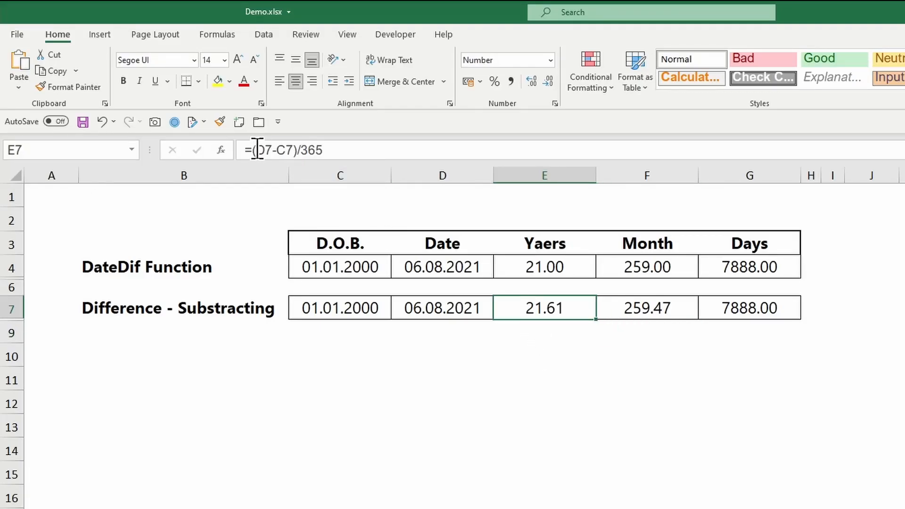
pyautogui.doubleClick(544, 308)
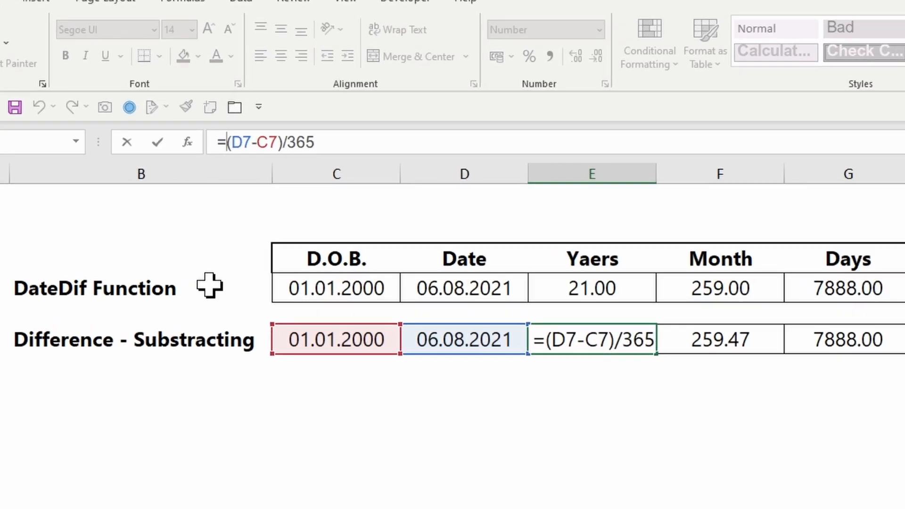
pyautogui.write('roun')
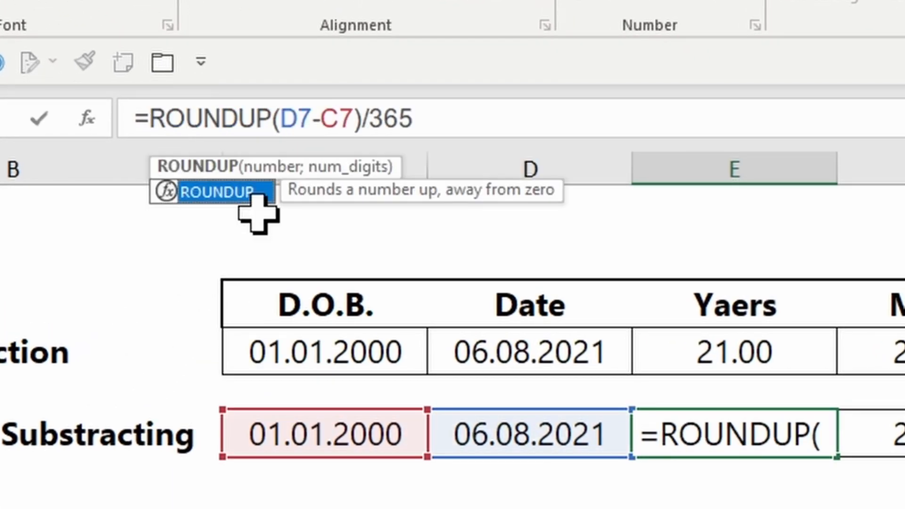
pyautogui.write('(')
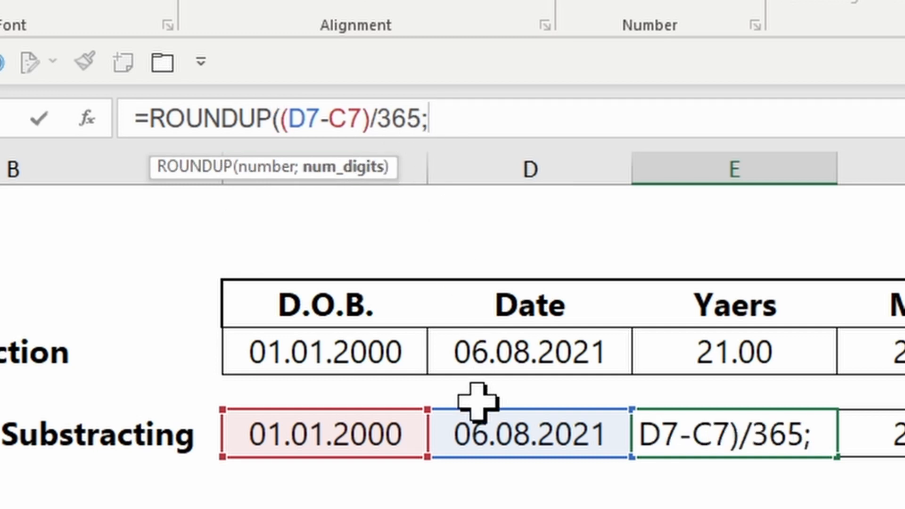
pyautogui.write('0')
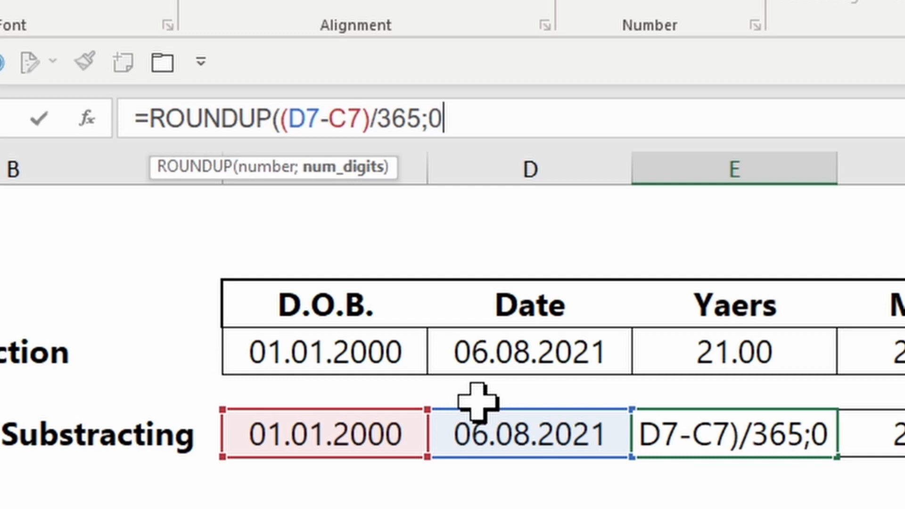
pyautogui.press('Return')
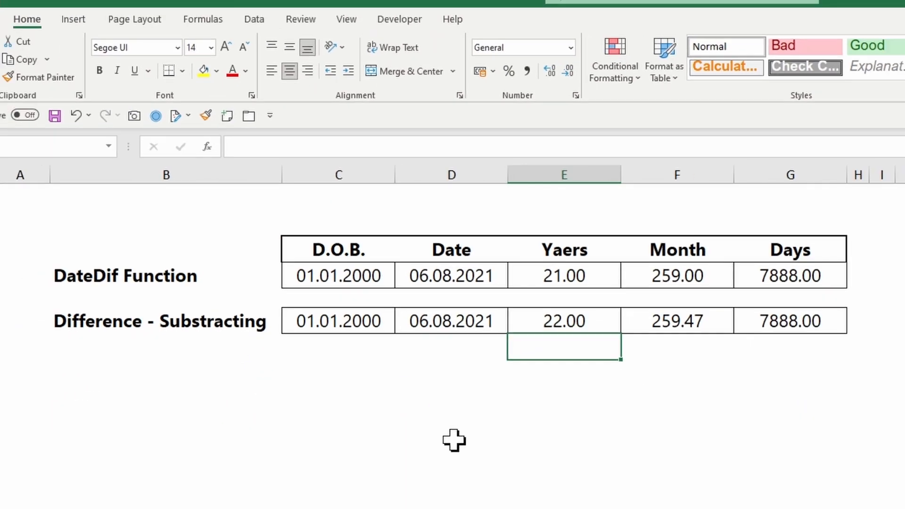